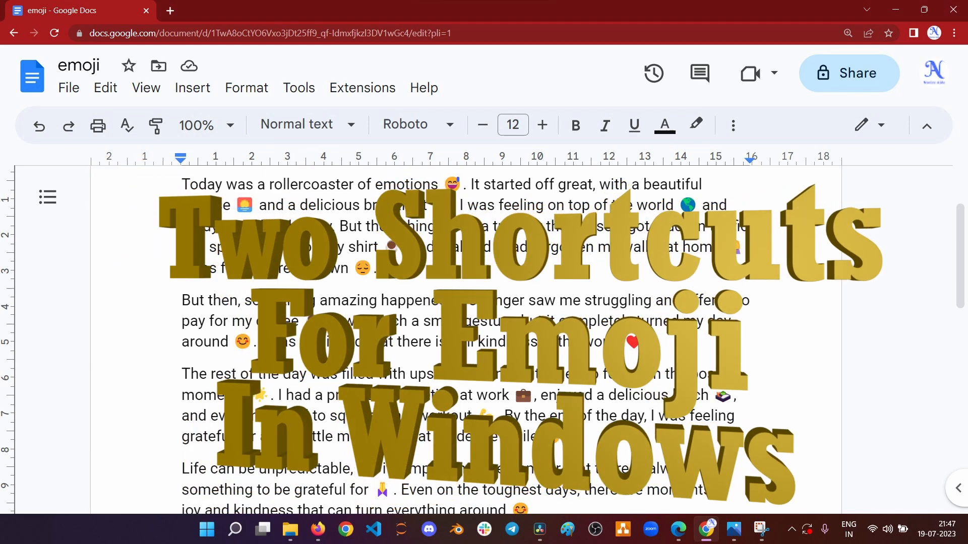
# Step: Open the Windows emoji panel with Win + . over the blank document
pyautogui.press('Win+.')
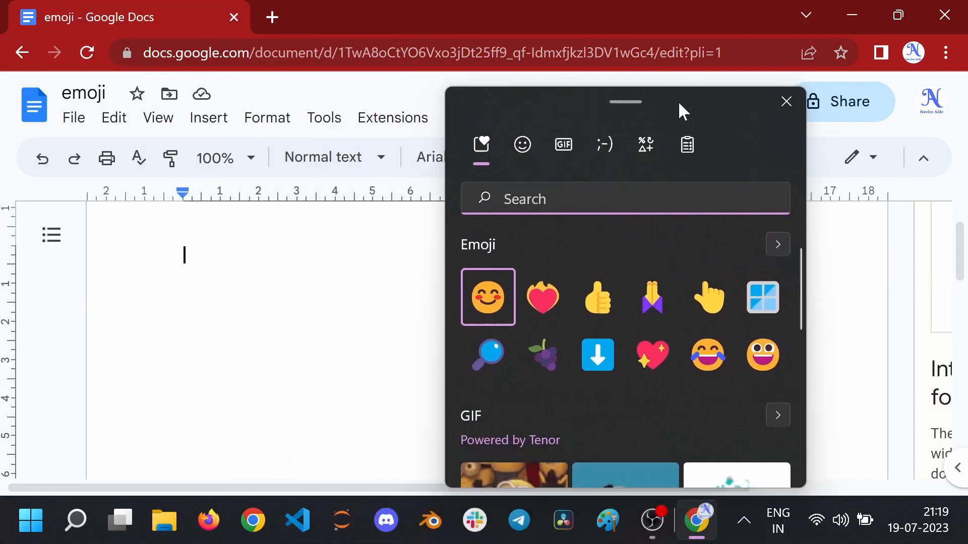
# Step: Move the emoji panel aside and insert the smiling face emoji into the page
pyautogui.moveTo(624, 102); pyautogui.dragTo(736, 69)
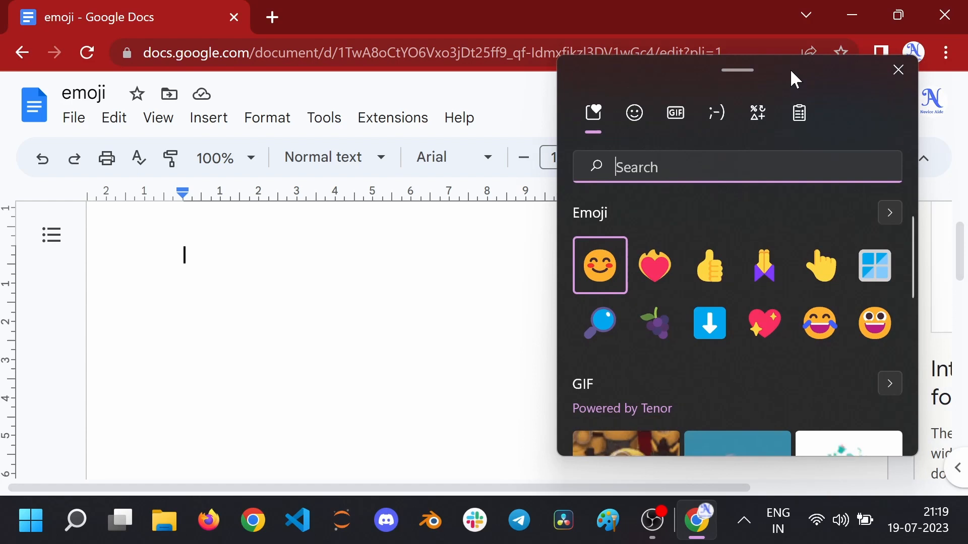
pyautogui.click(599, 264)
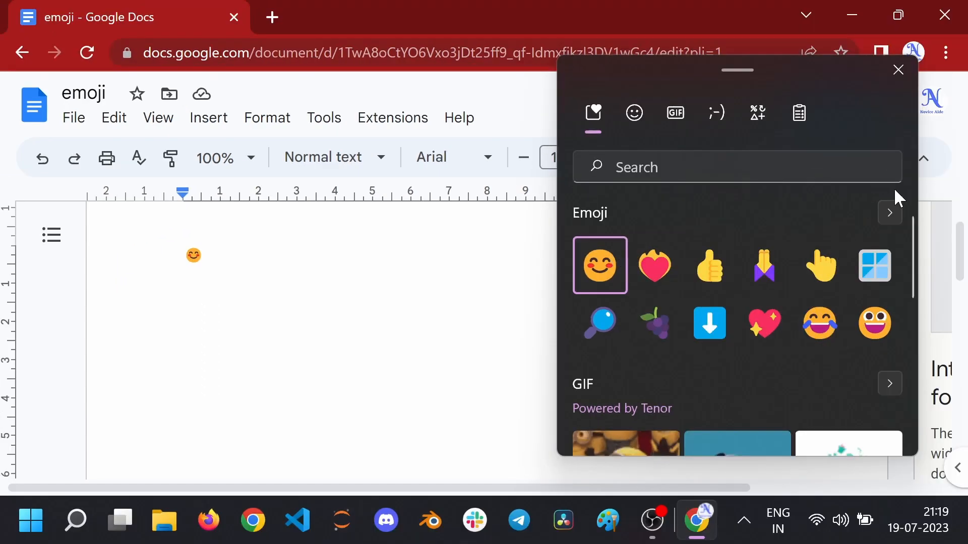
pyautogui.moveTo(889, 212)
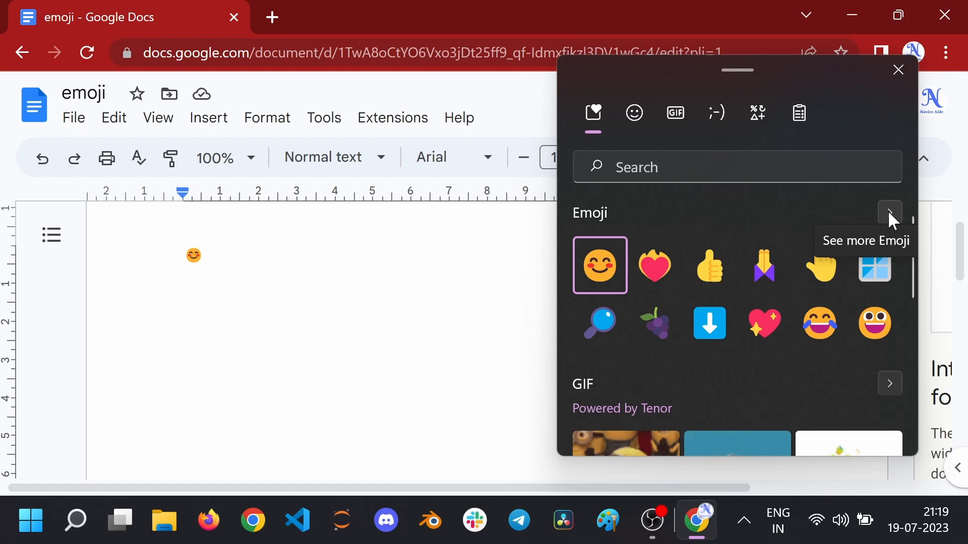
pyautogui.click(889, 212)
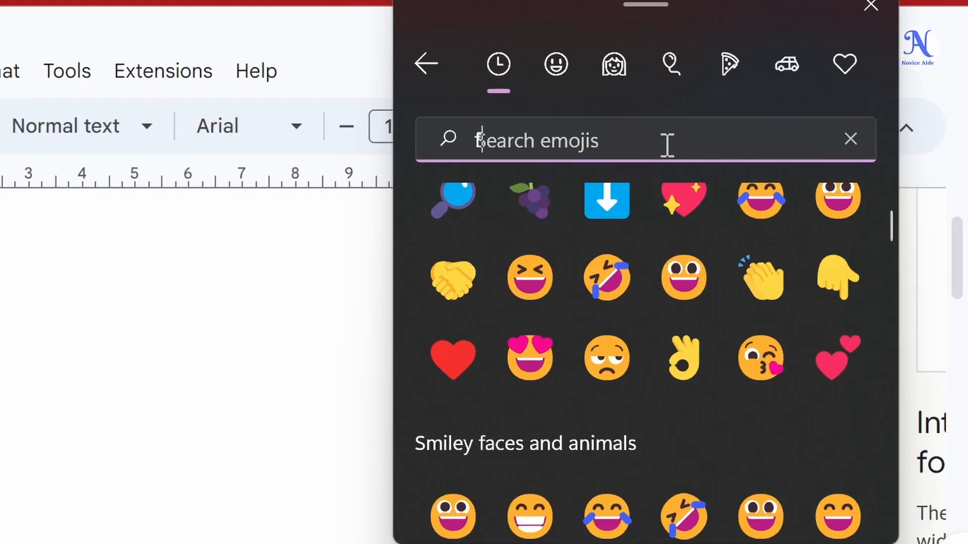
pyautogui.write('bu')
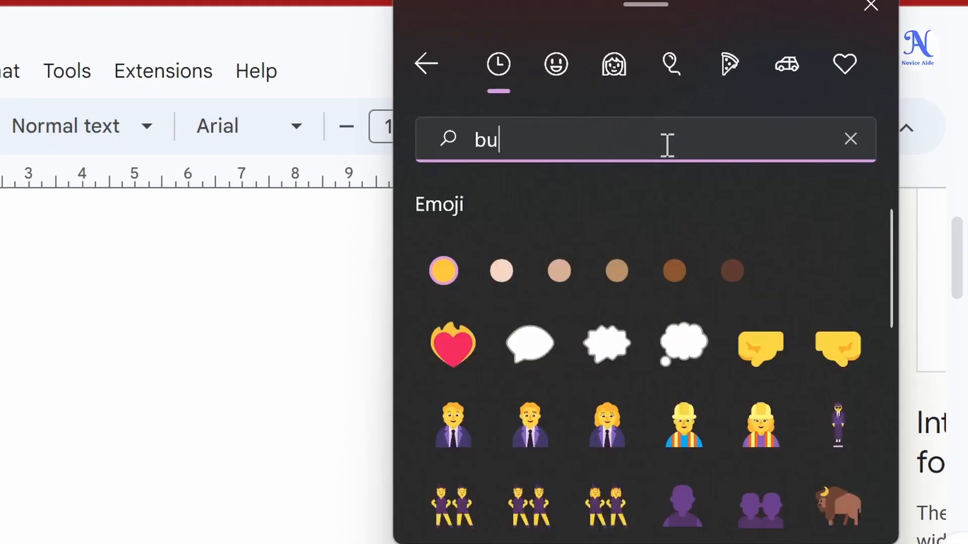
pyautogui.write('smi')
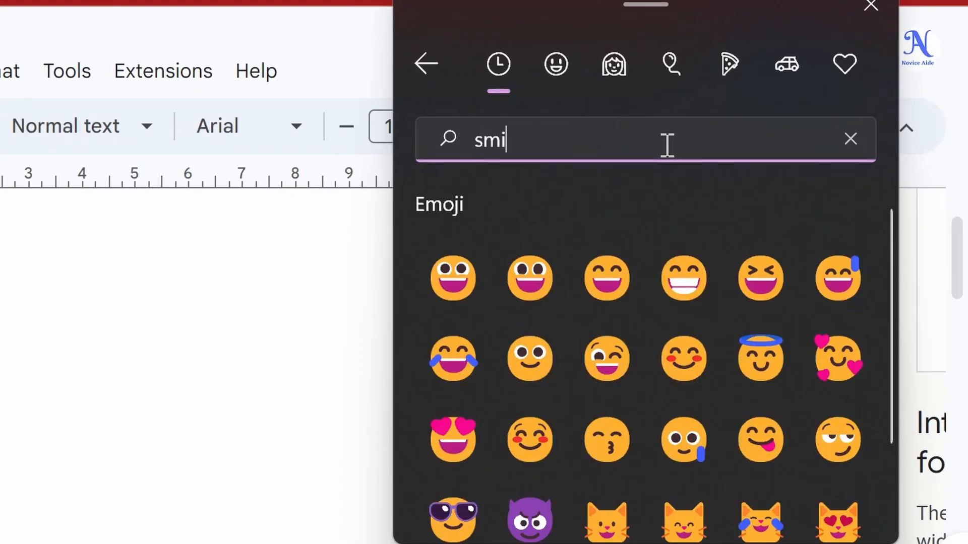
pyautogui.write('rk')
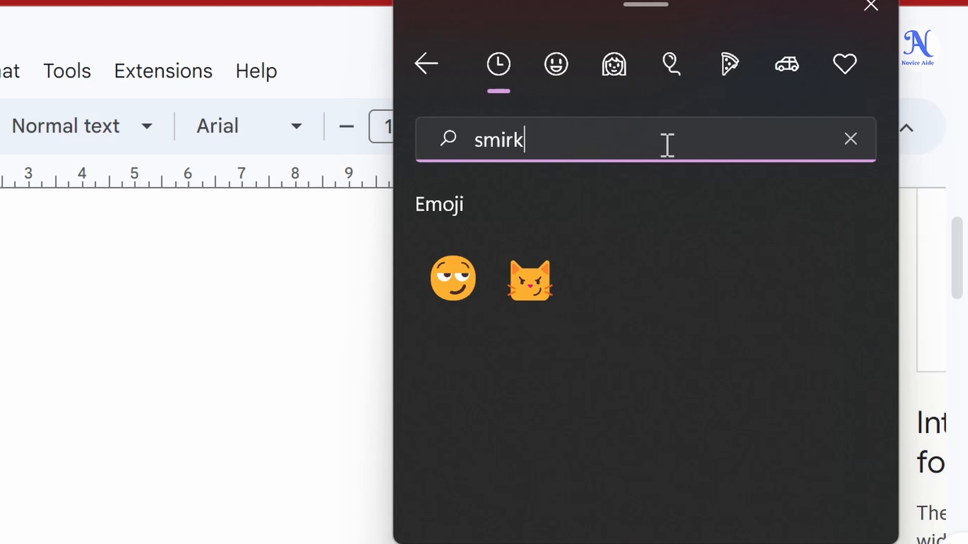
pyautogui.click(850, 138)
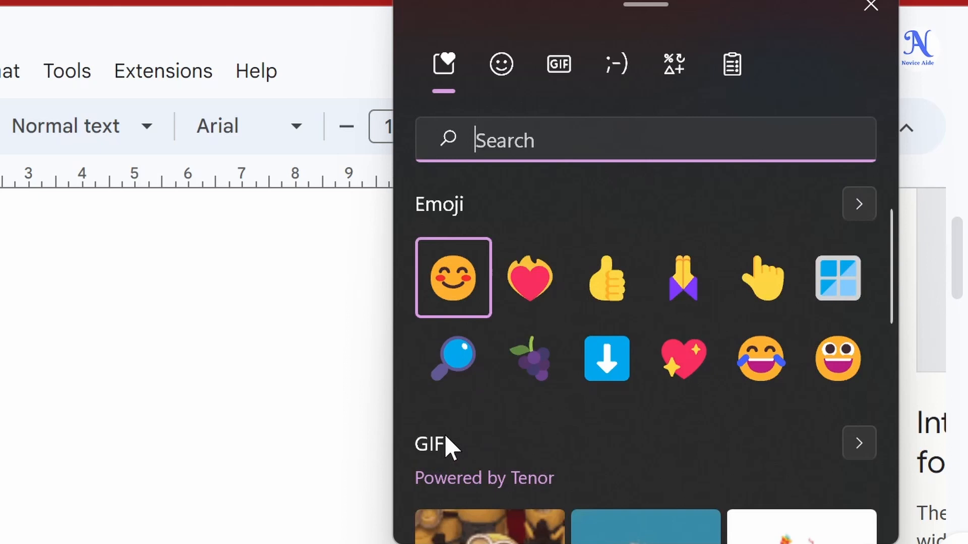
pyautogui.scroll(-3)
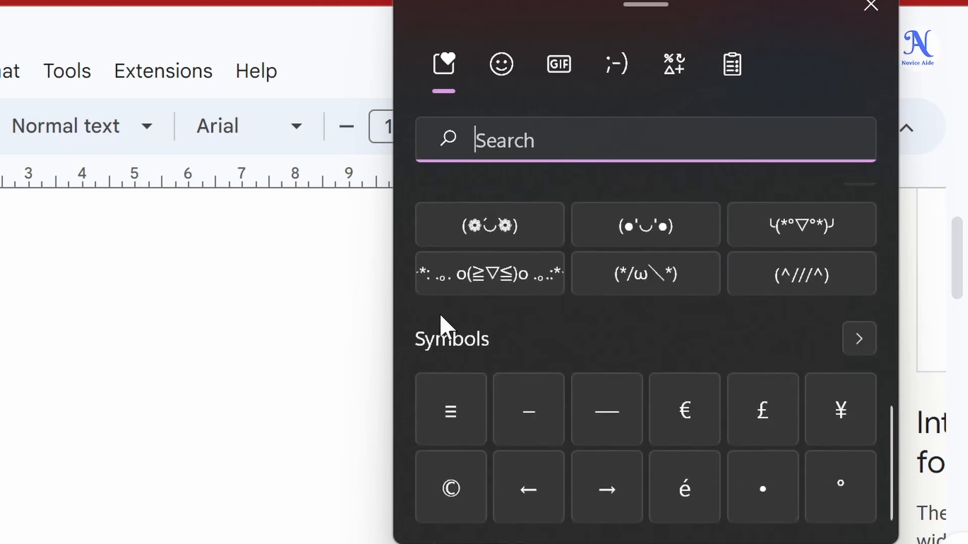
pyautogui.moveTo(744, 61)
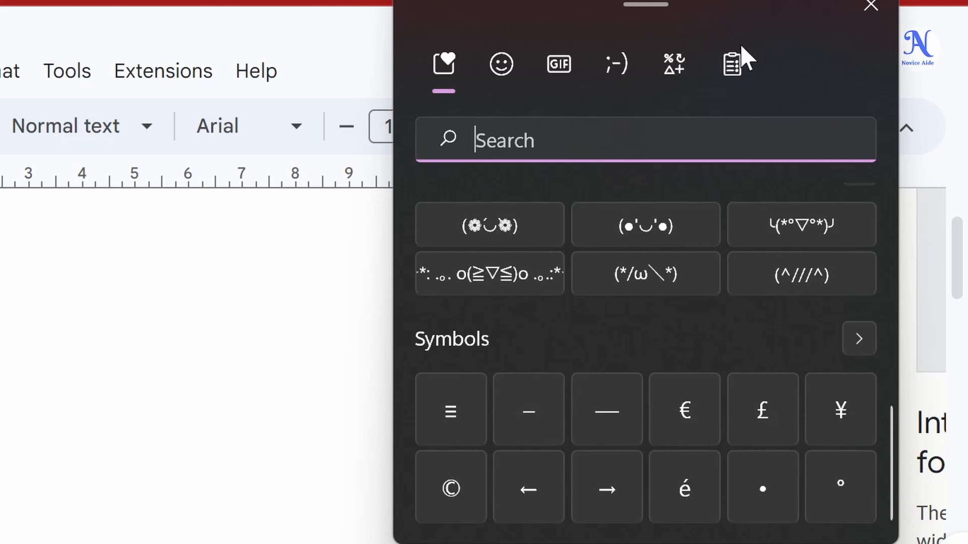
pyautogui.click(731, 63)
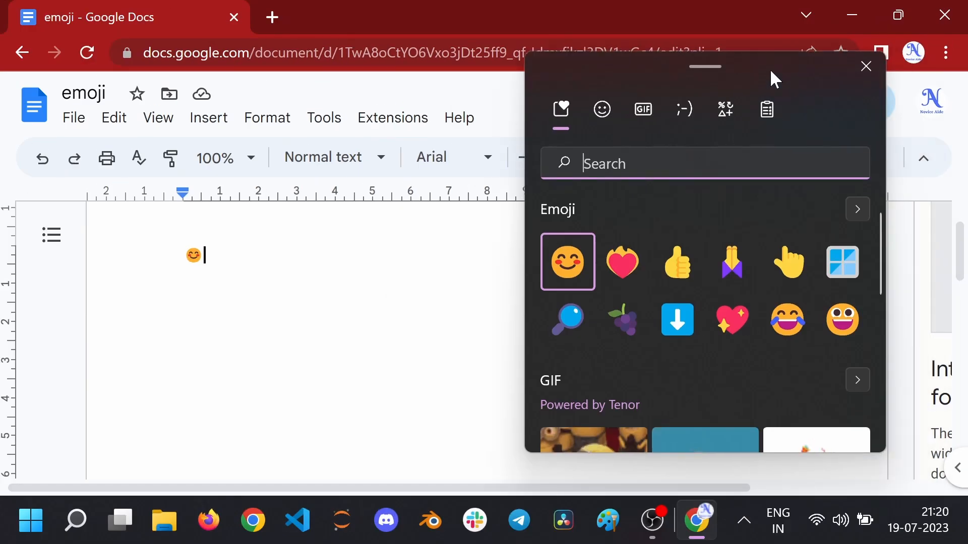
# Step: Move the emoji panel to the top-left and insert a thumbs-up emoji after 'text'
pyautogui.moveTo(704, 66); pyautogui.dragTo(715, 62)
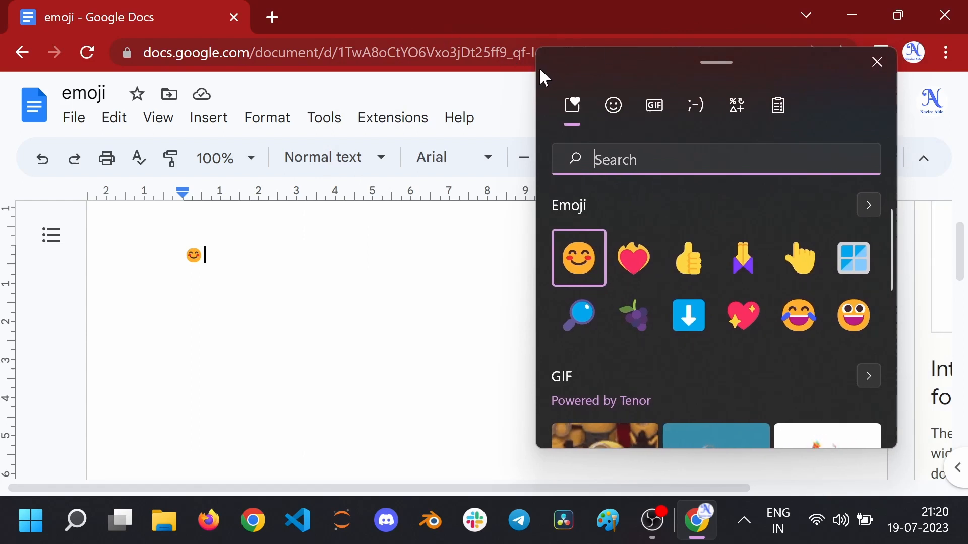
pyautogui.moveTo(765, 136)
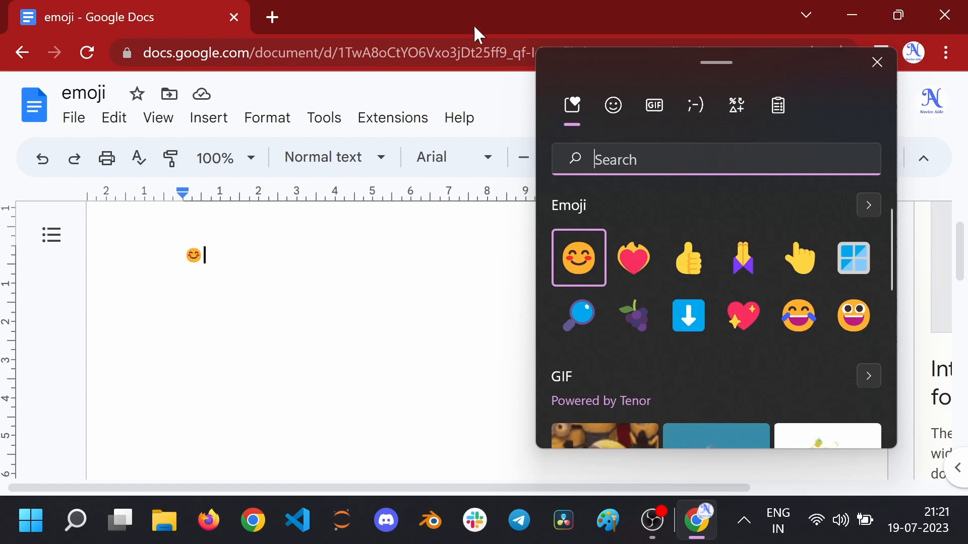
pyautogui.moveTo(715, 61); pyautogui.dragTo(190, 25)
pyautogui.write('text')
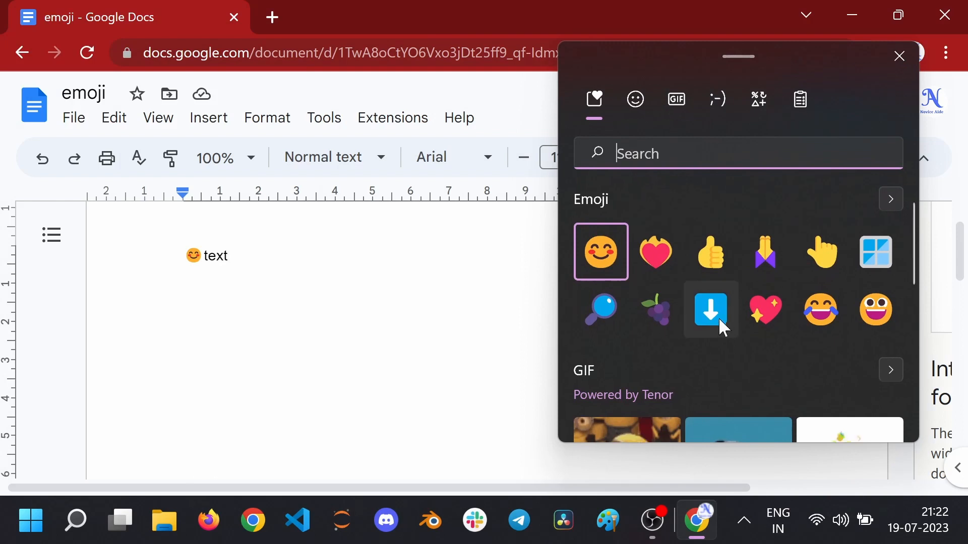
pyautogui.click(709, 251)
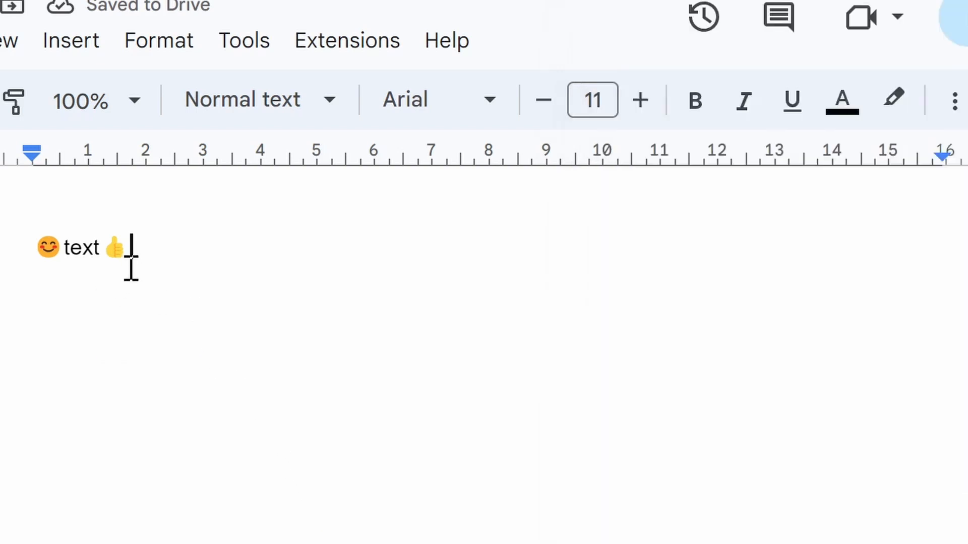
# Step: Select the thumbs-up emoji and set its font size to 30
pyautogui.doubleClick(115, 248)
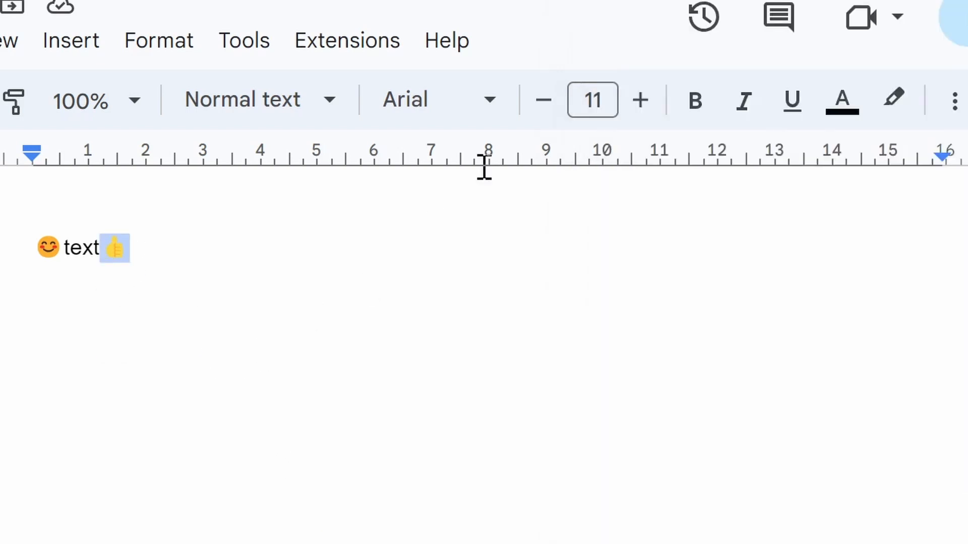
pyautogui.click(591, 100)
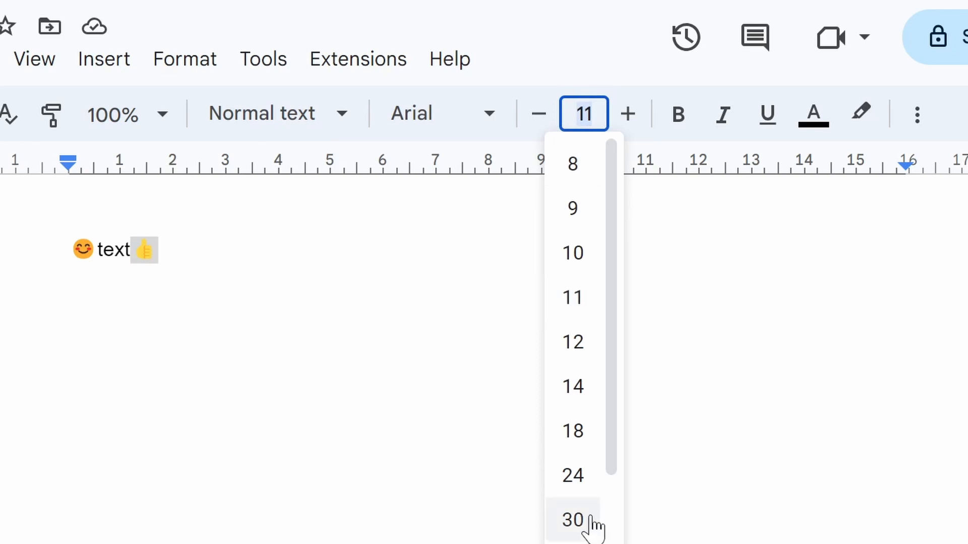
pyautogui.click(571, 519)
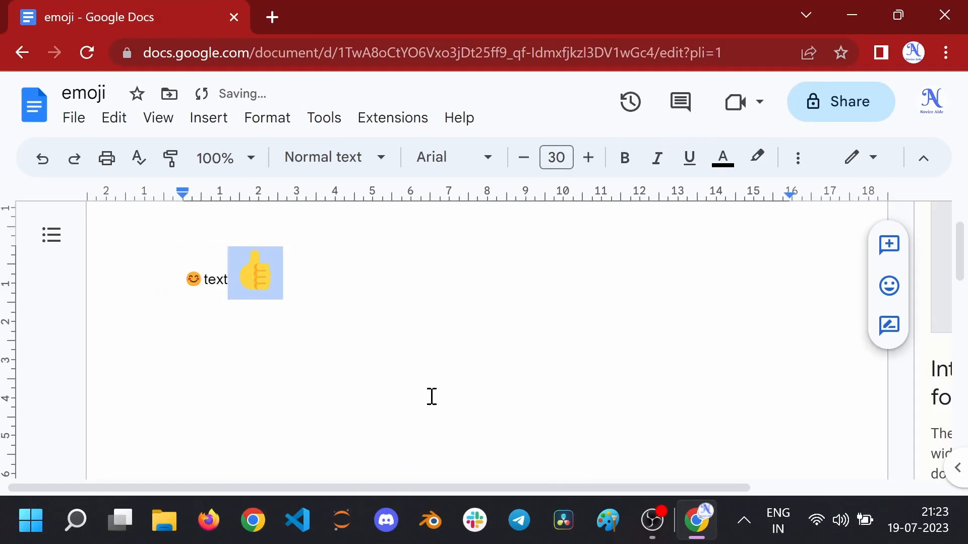